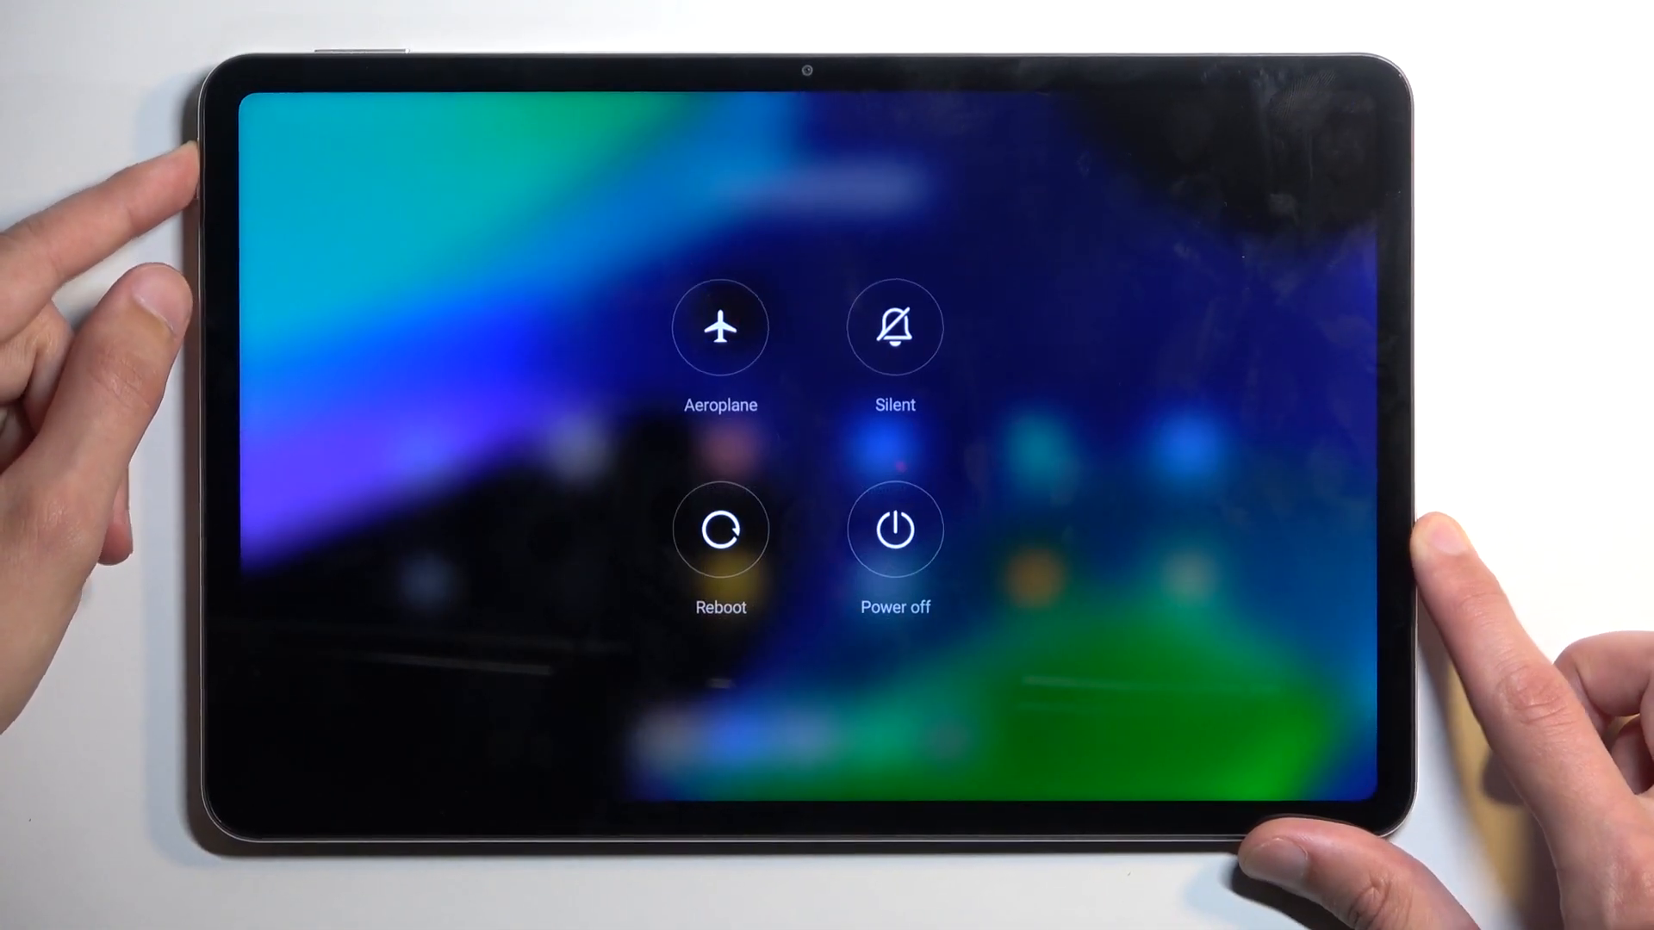
Power the tablet off, then choose Safe Mode from the MIUI Recovery 5.0 menu
{"action": "left_click", "coordinate": [894, 529]}
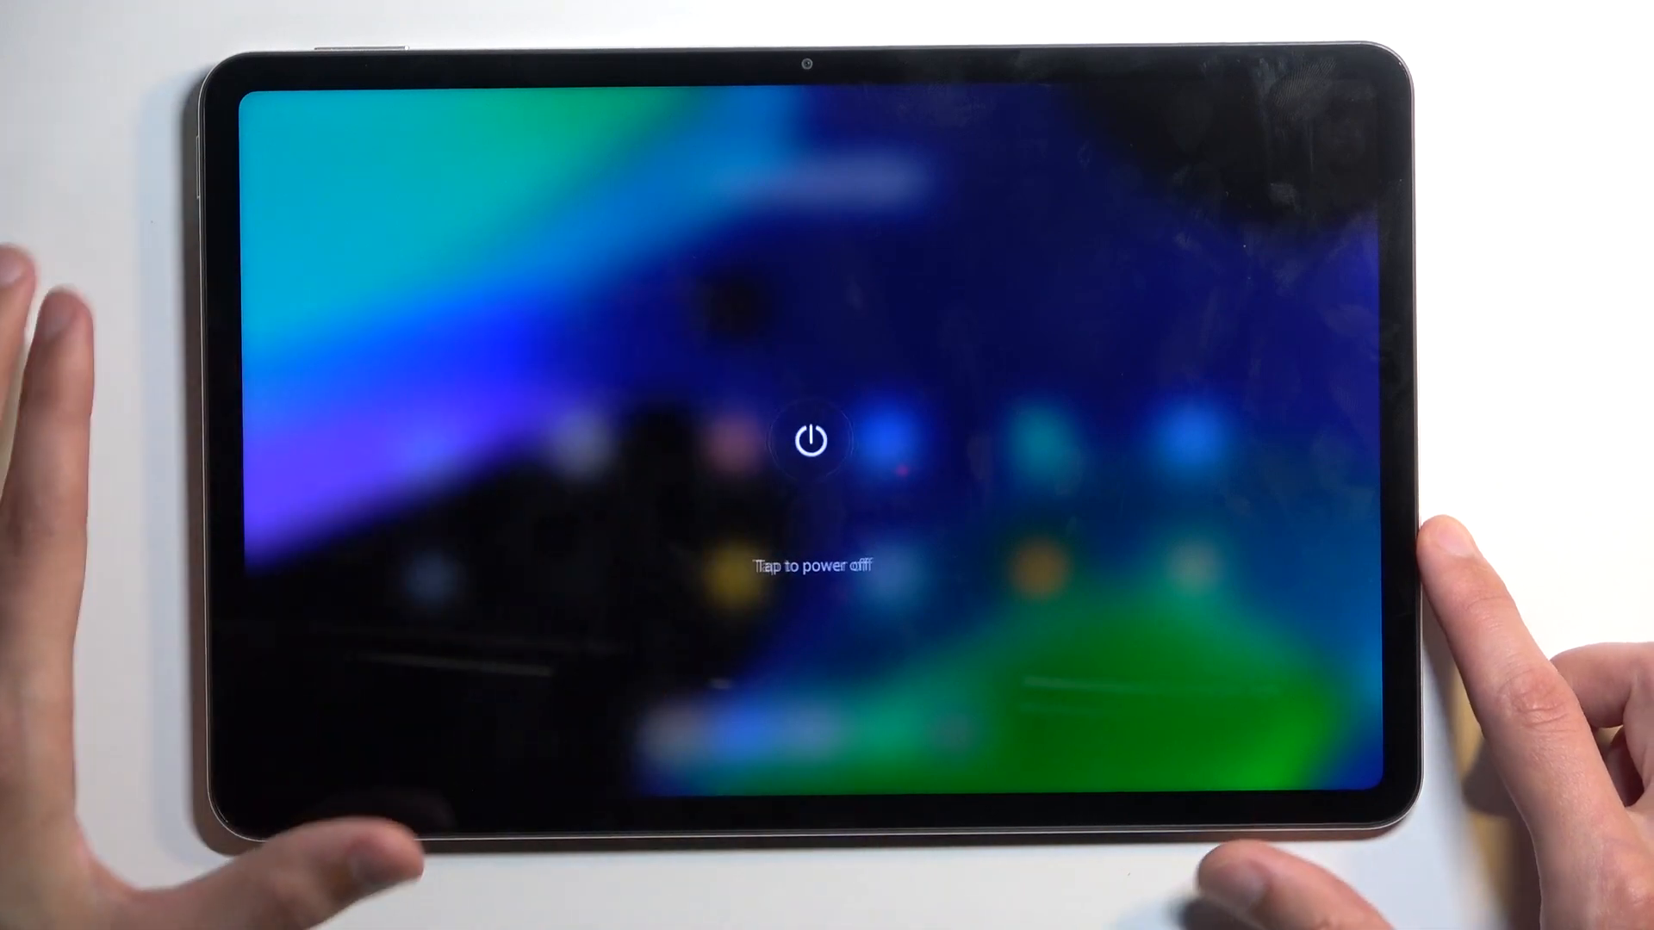
{"action": "left_click", "coordinate": [809, 439]}
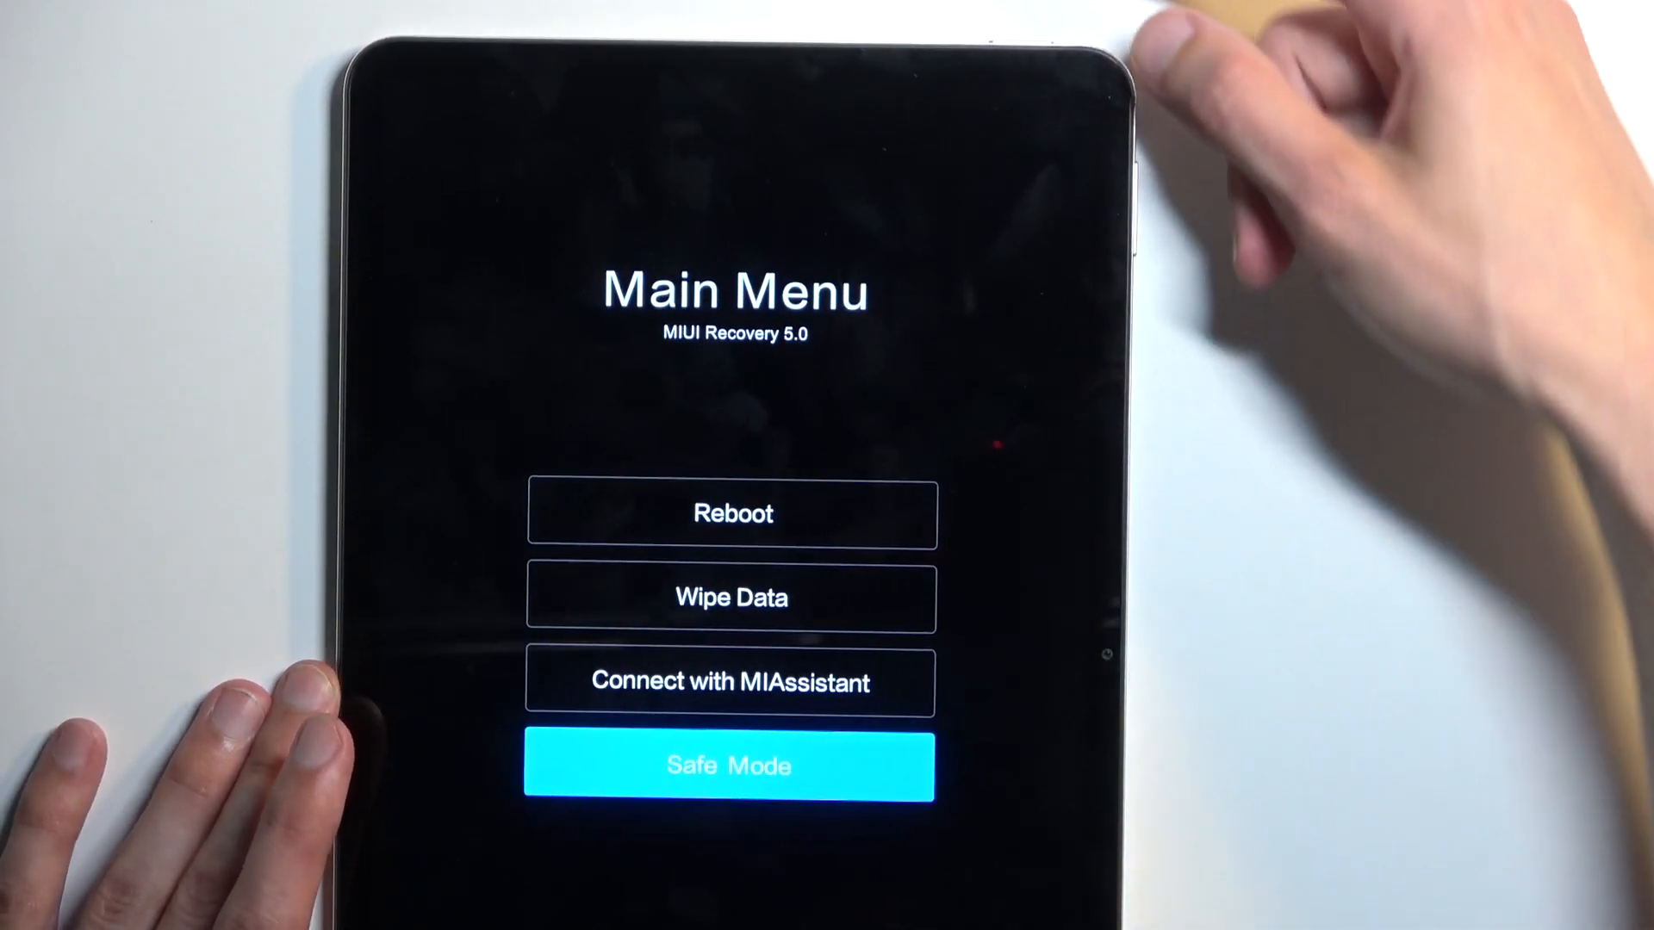
{"action": "left_click", "coordinate": [732, 514]}
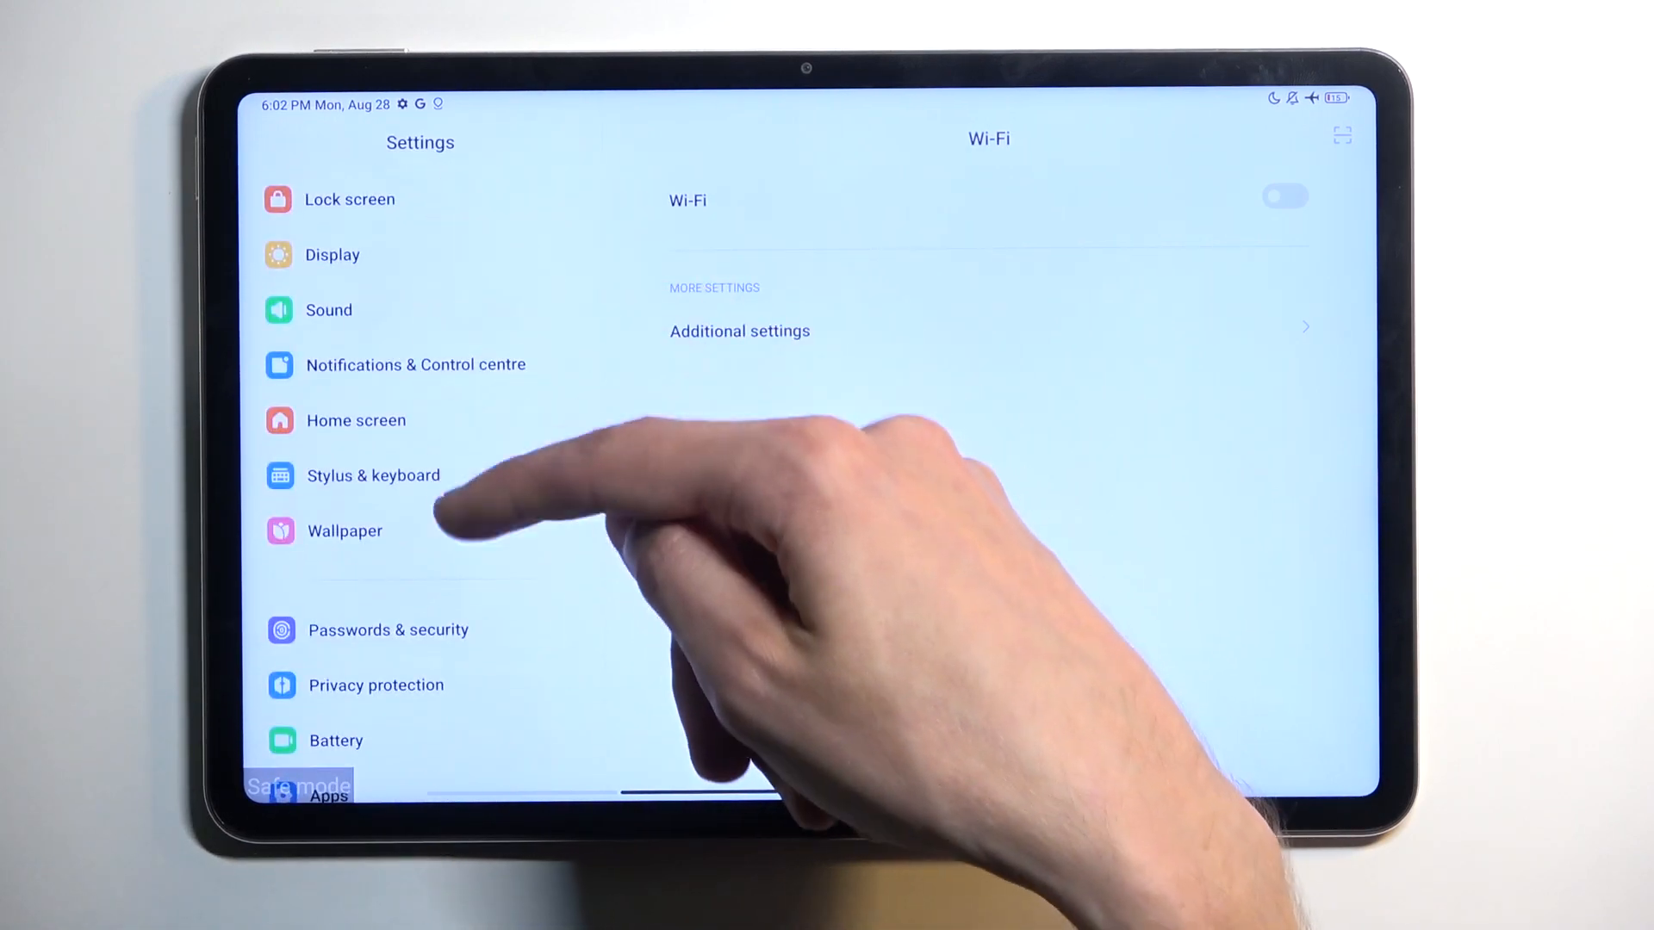
Reach Additional settings at the bottom of the Settings list and show its page
{"action": "scroll", "scroll_direction": "down", "scroll_amount": 3}
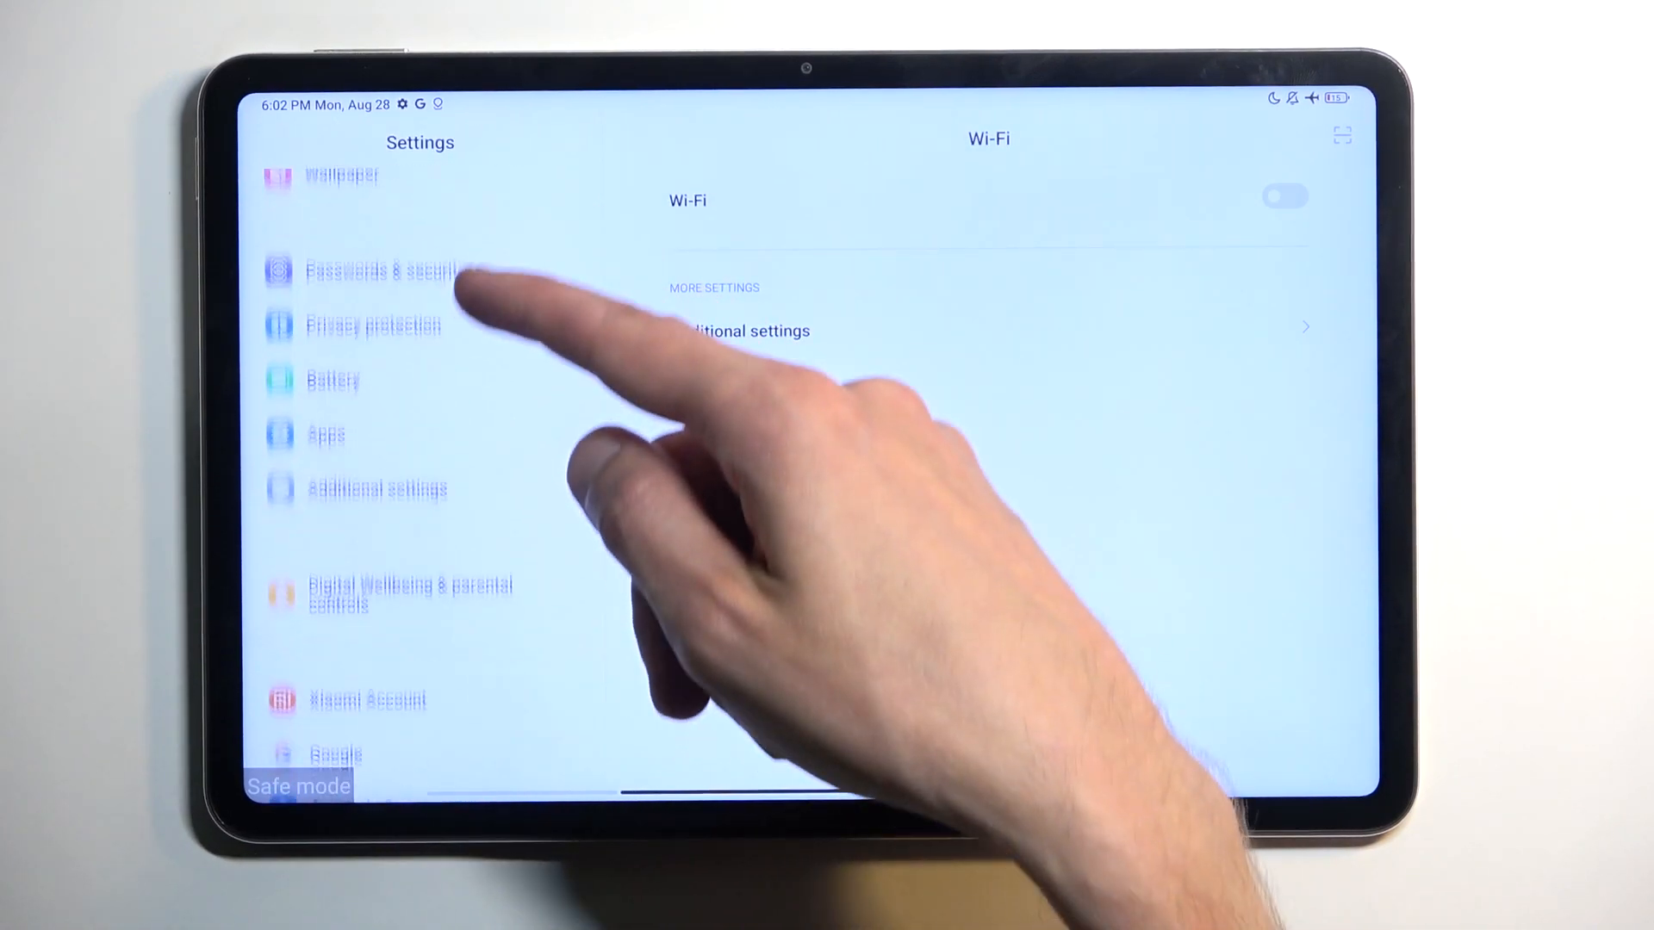
{"action": "scroll", "scroll_direction": "down", "scroll_amount": 3}
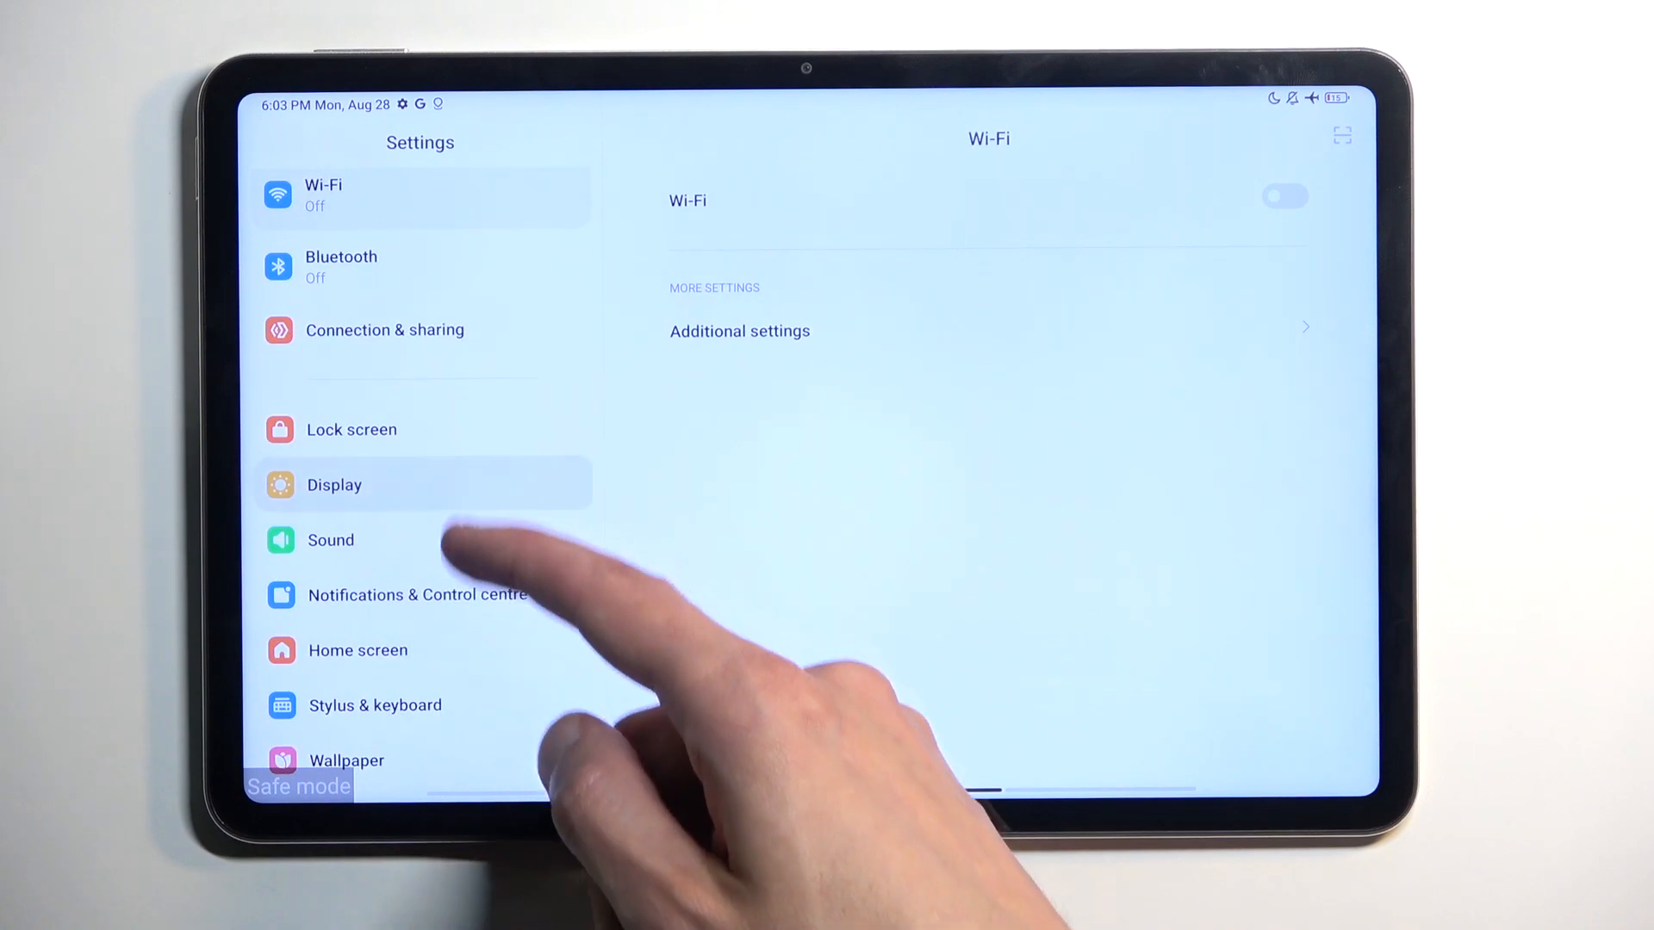
{"action": "scroll", "scroll_direction": "down", "scroll_amount": 3}
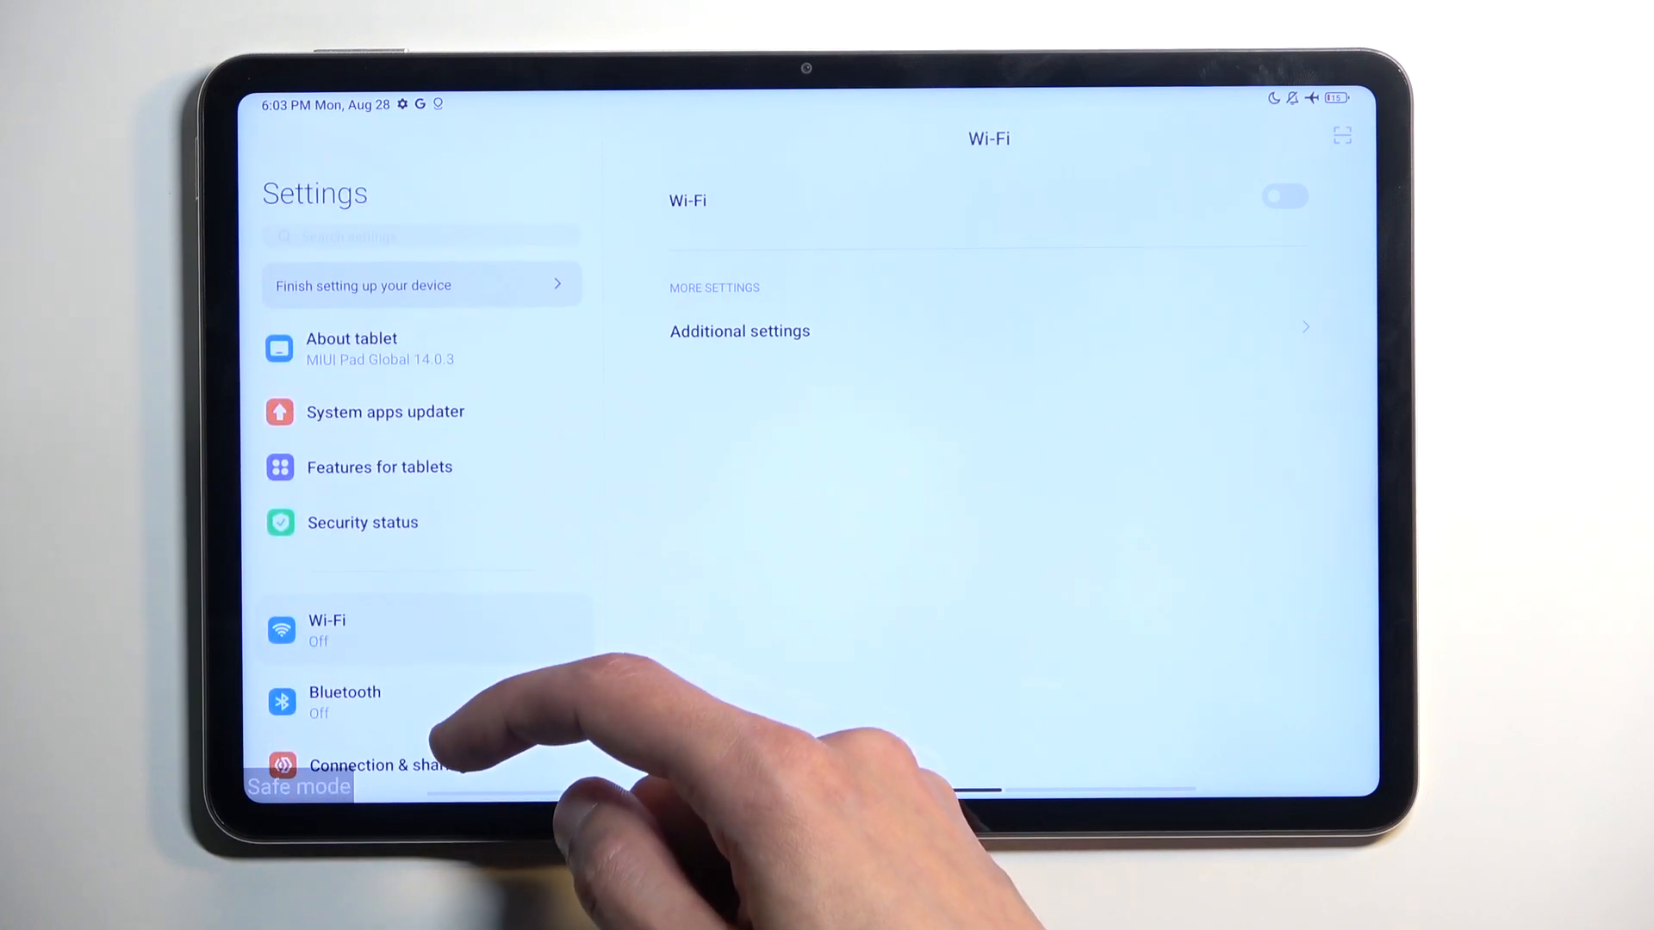
{"action": "scroll", "scroll_direction": "down", "scroll_amount": 3}
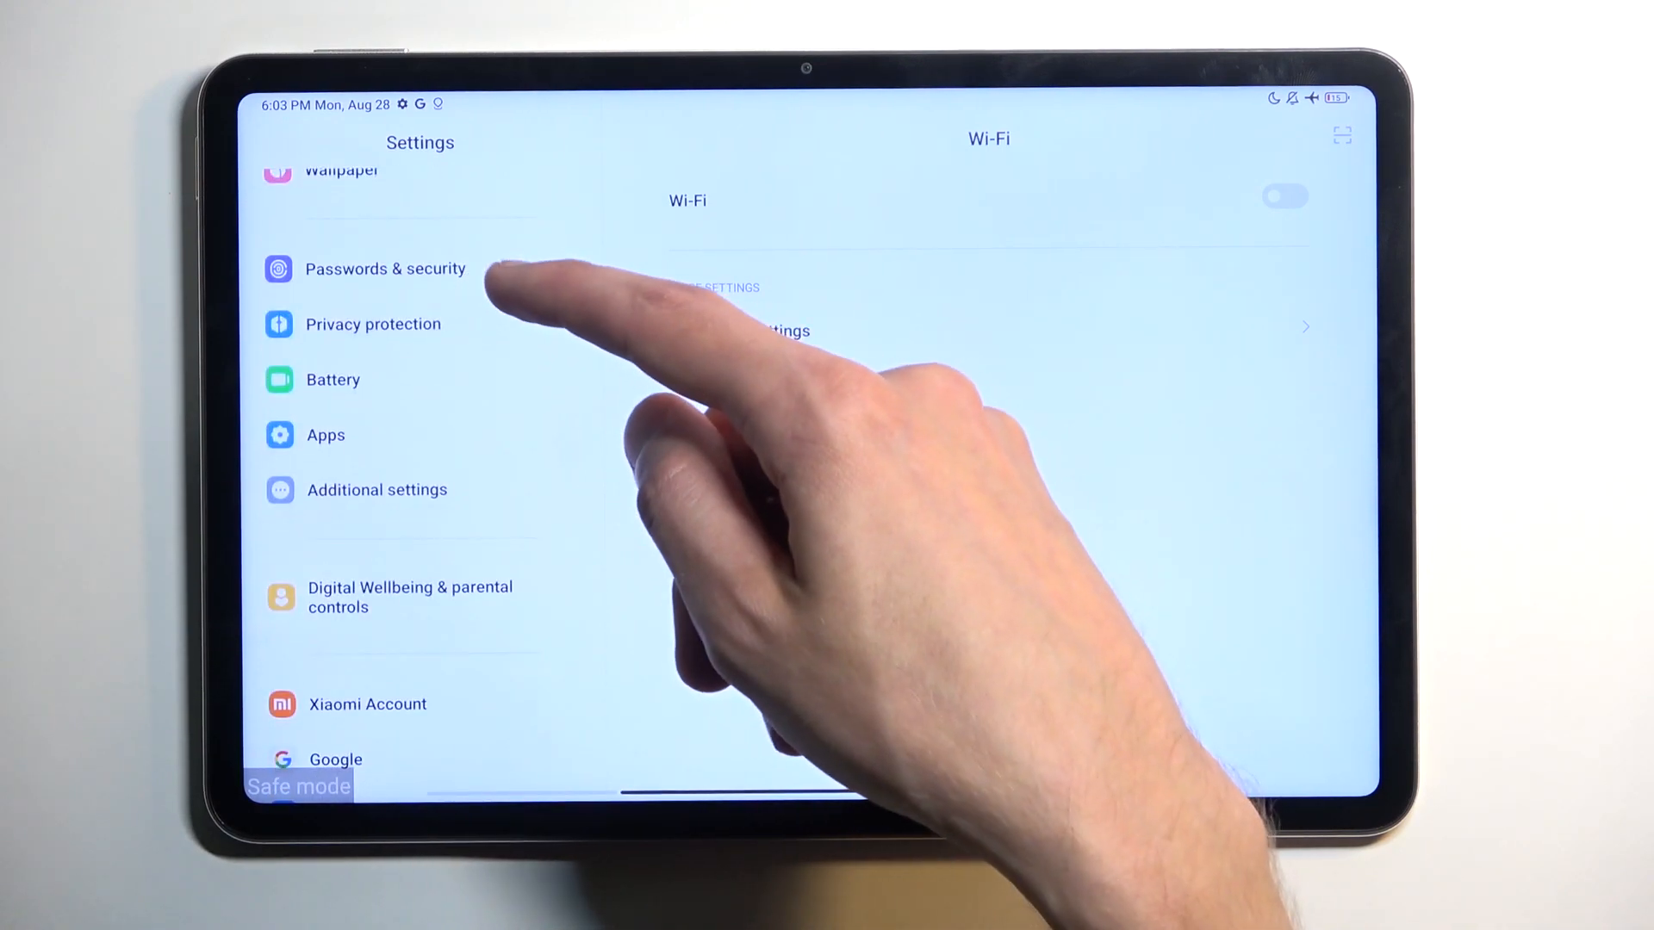
{"action": "left_click", "coordinate": [377, 490]}
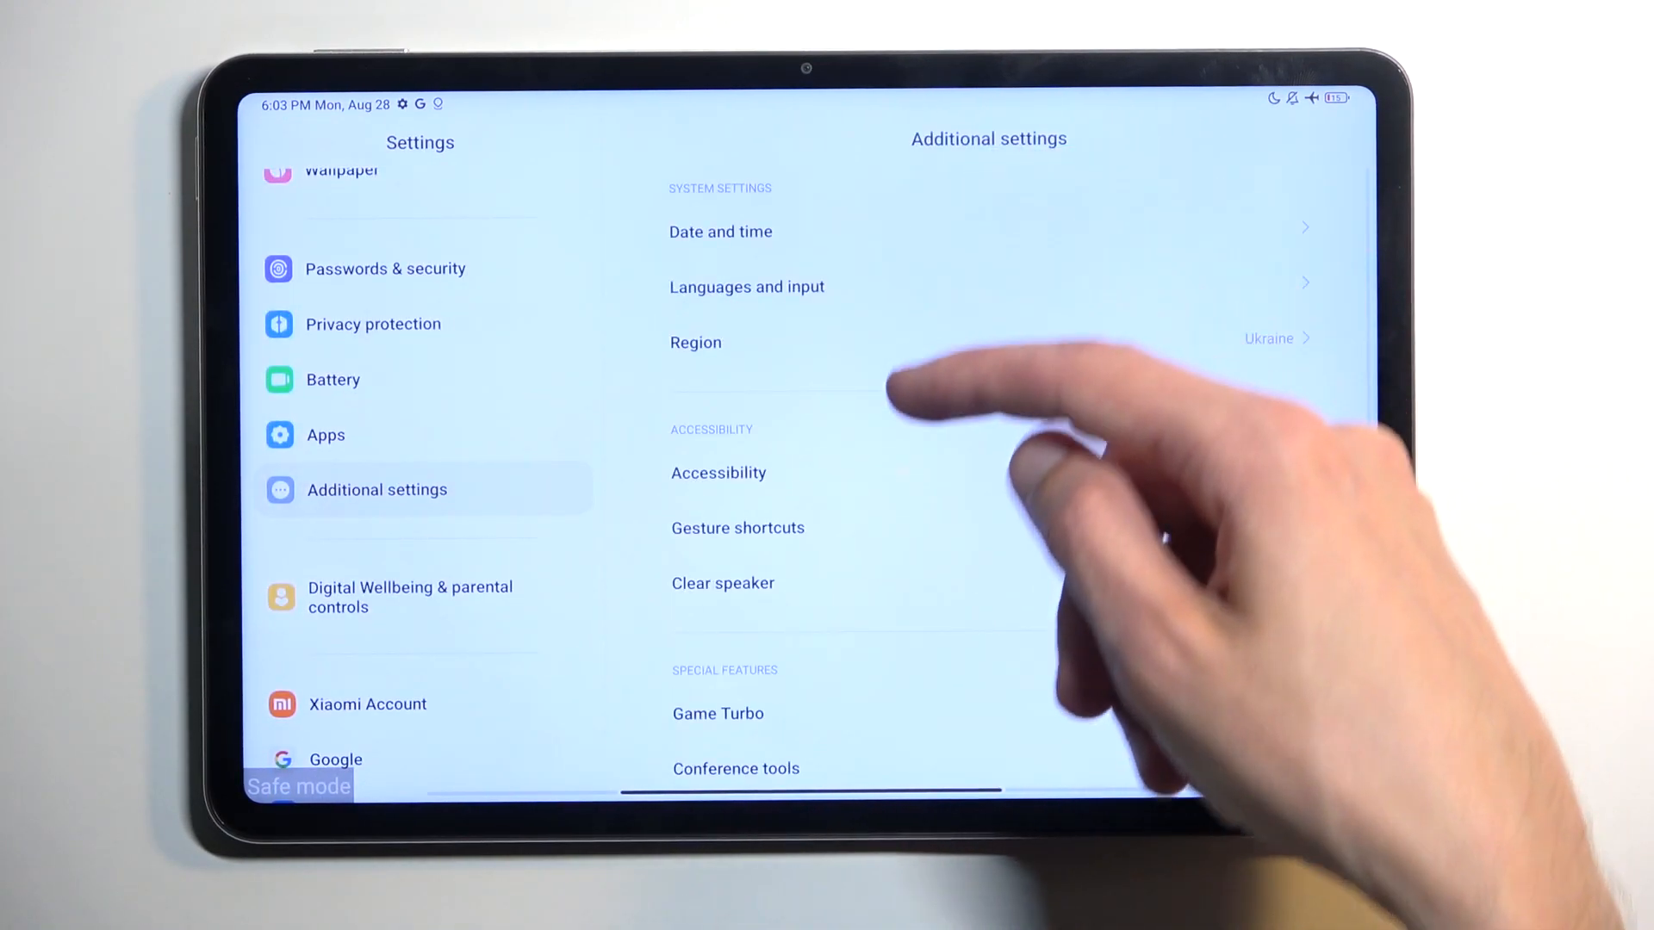
Start a settings search from the search field at the top
{"action": "scroll", "scroll_direction": "down", "scroll_amount": 3}
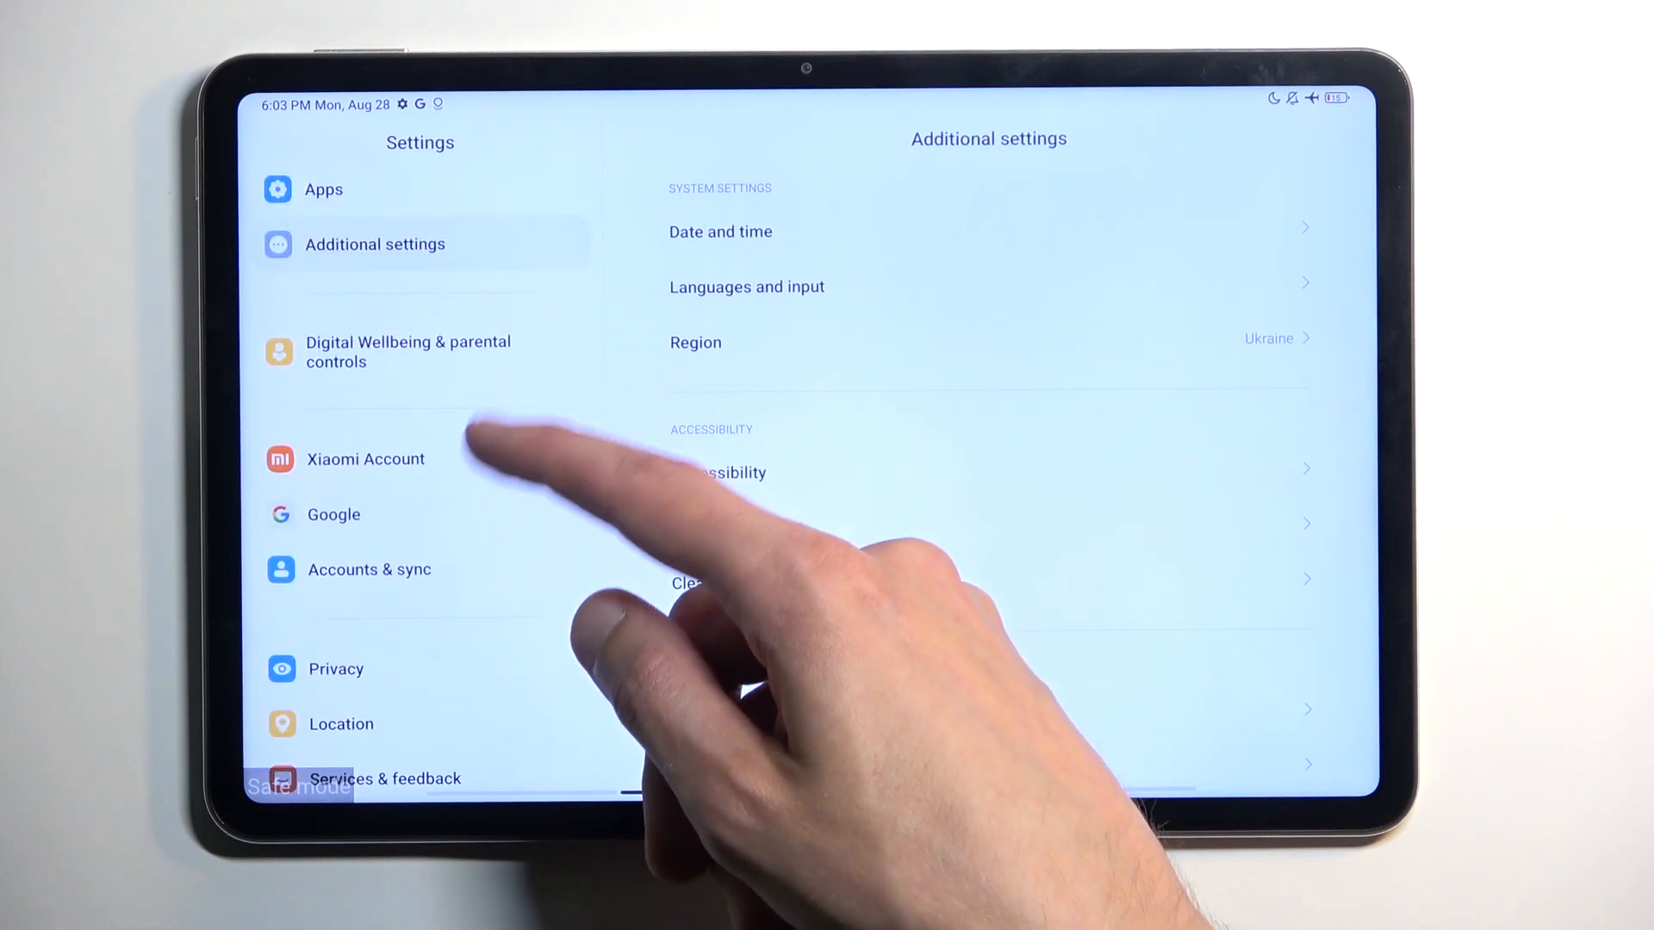
{"action": "left_click", "coordinate": [391, 138]}
{"action": "type", "text": "apps"}
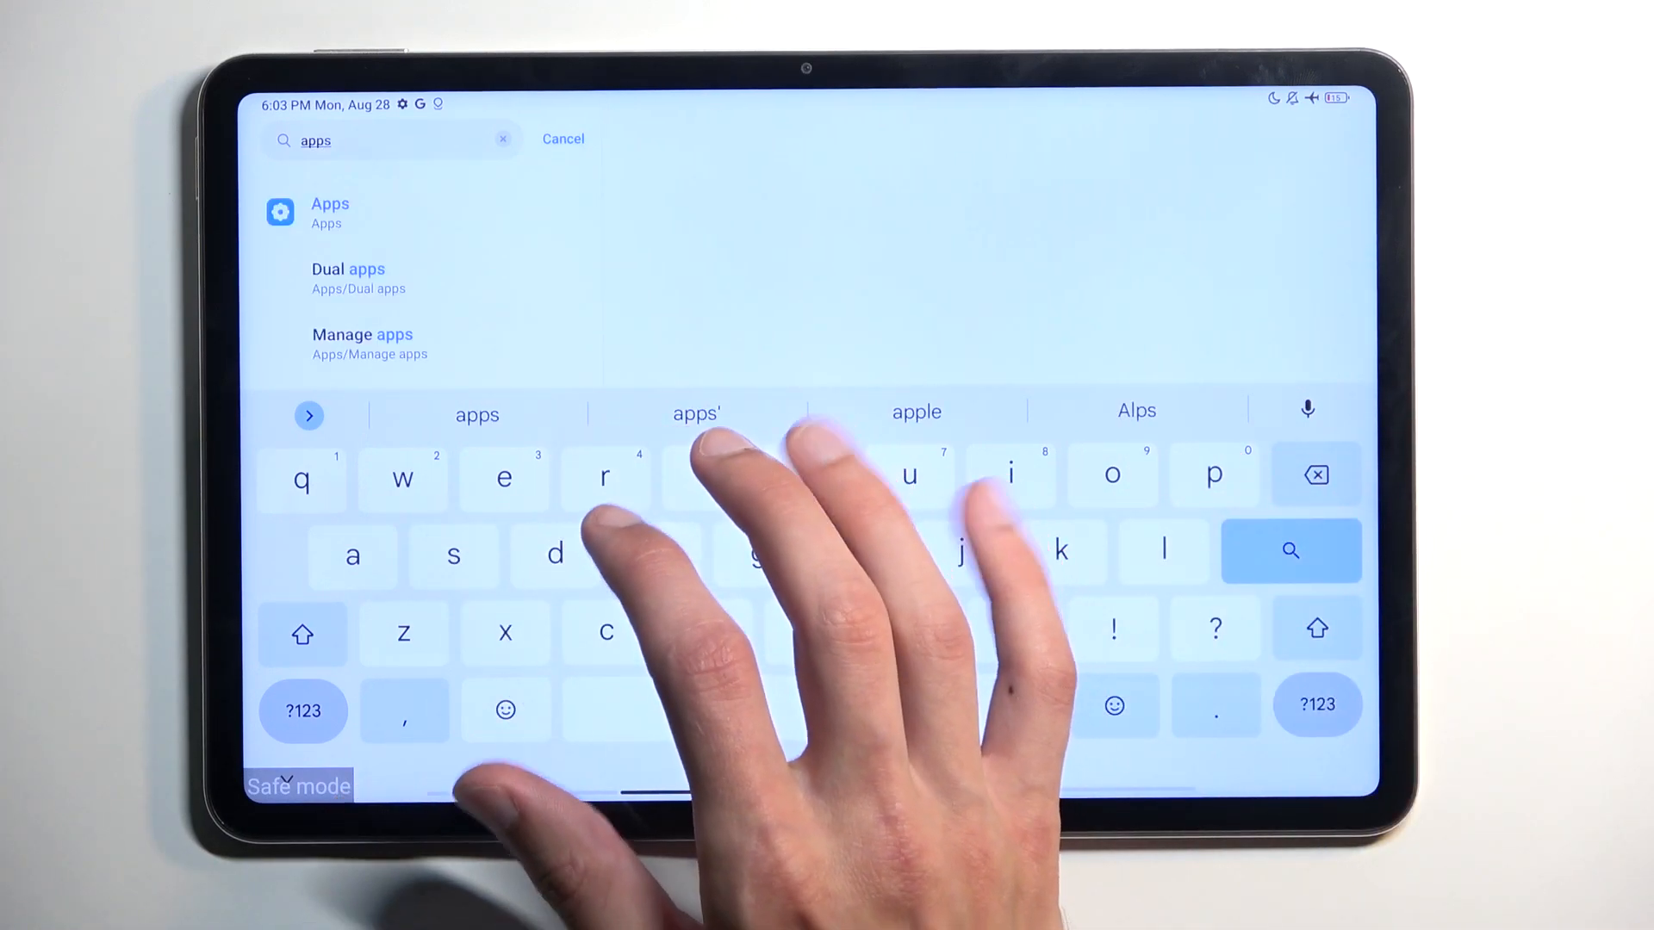
Go to Apps > Manage apps and browse the 52-app list down to the Xiaomi entries
{"action": "left_click", "coordinate": [330, 210]}
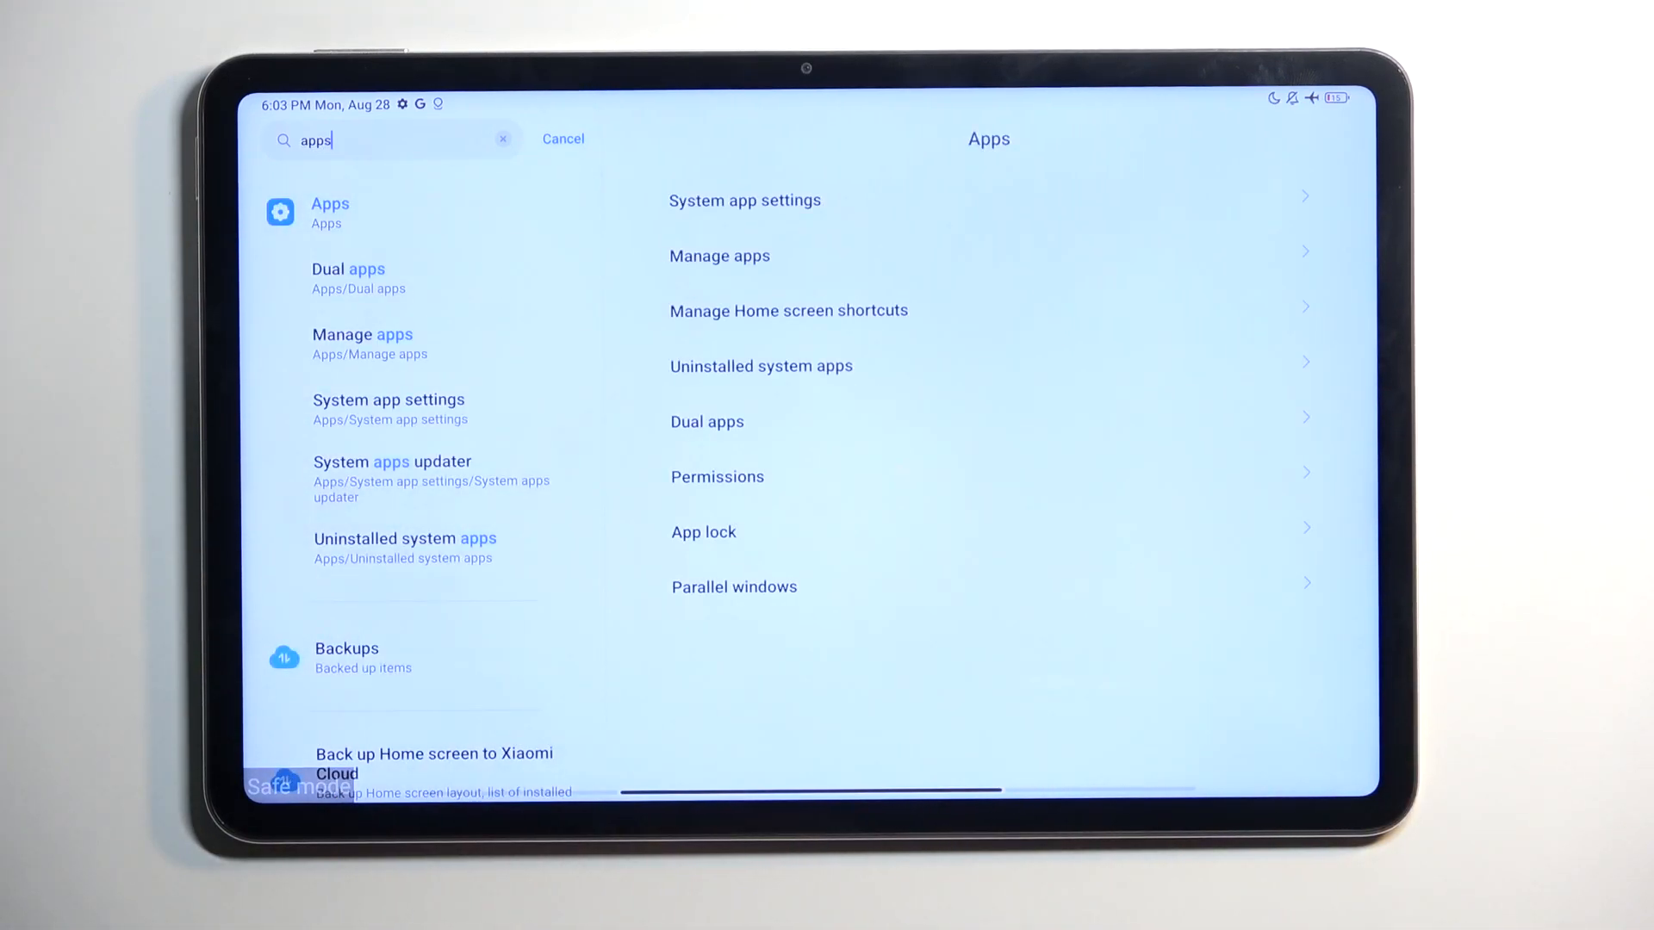
{"action": "left_click", "coordinate": [721, 255]}
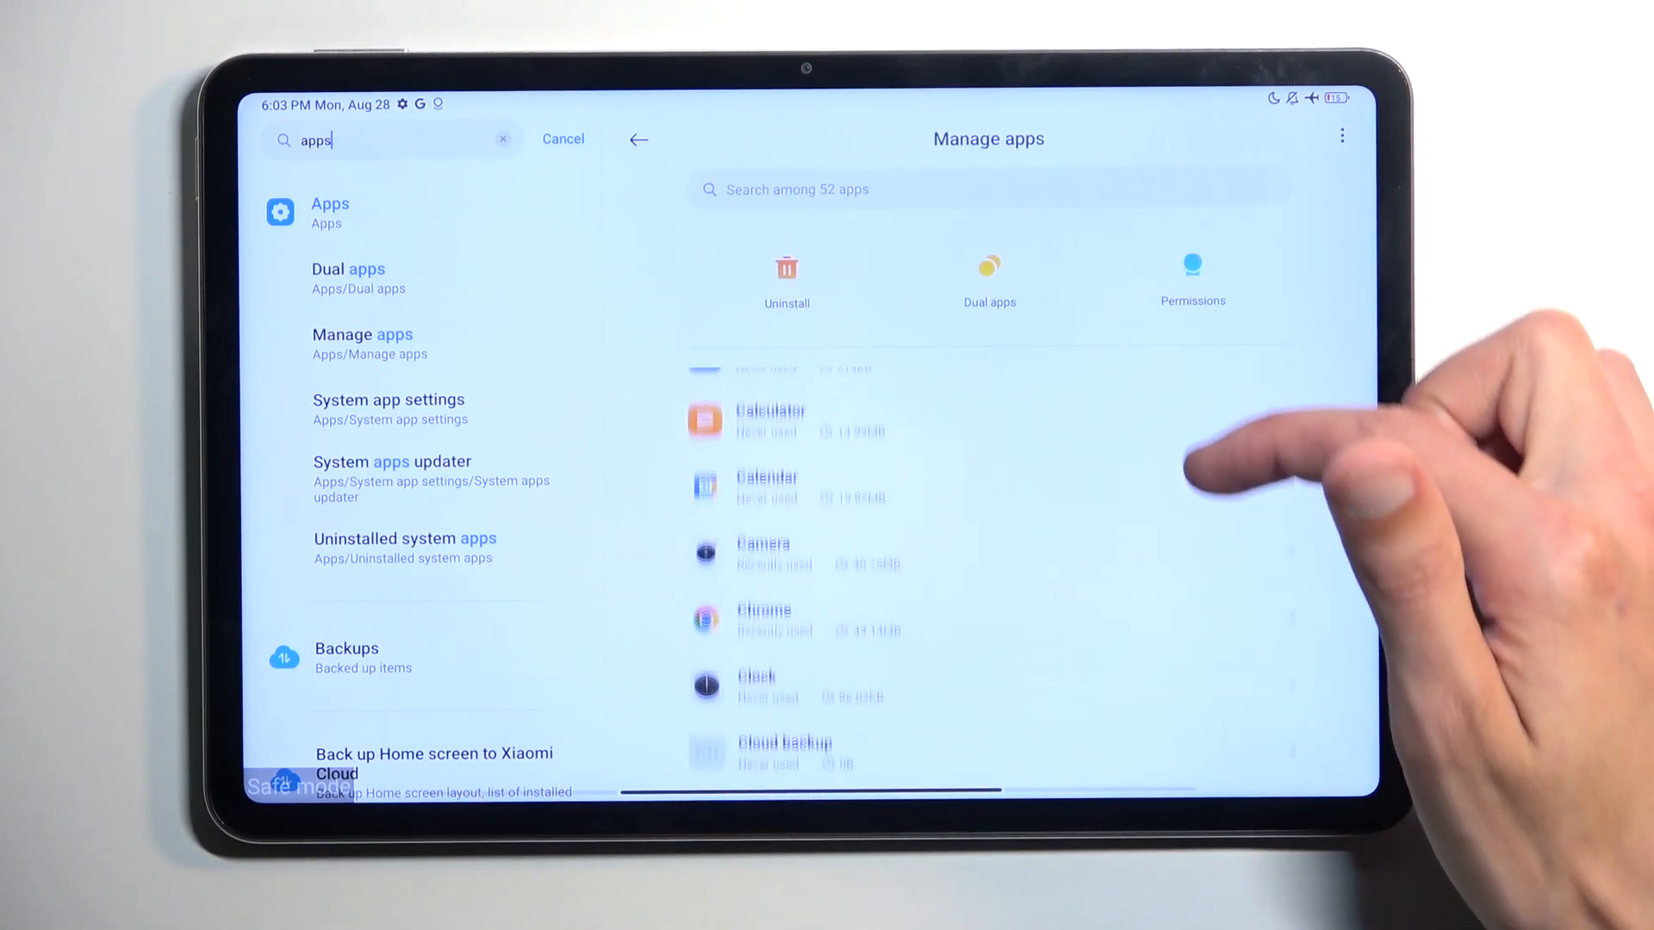
{"action": "scroll", "scroll_direction": "down", "scroll_amount": 3}
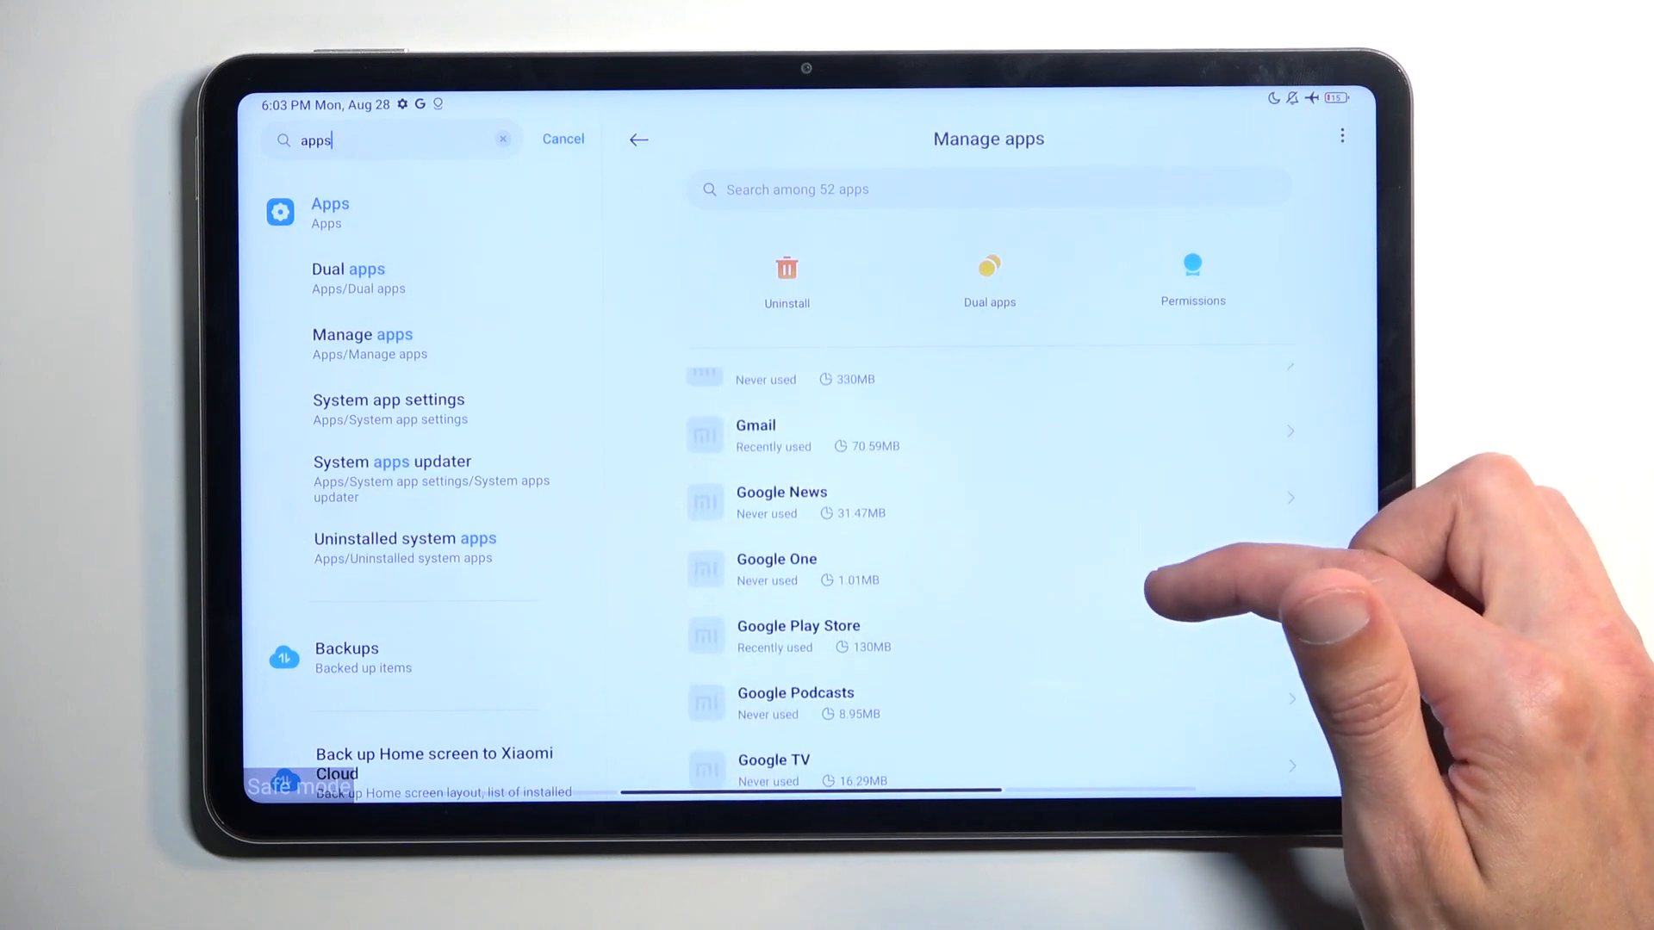
{"action": "scroll", "scroll_direction": "down", "scroll_amount": 3}
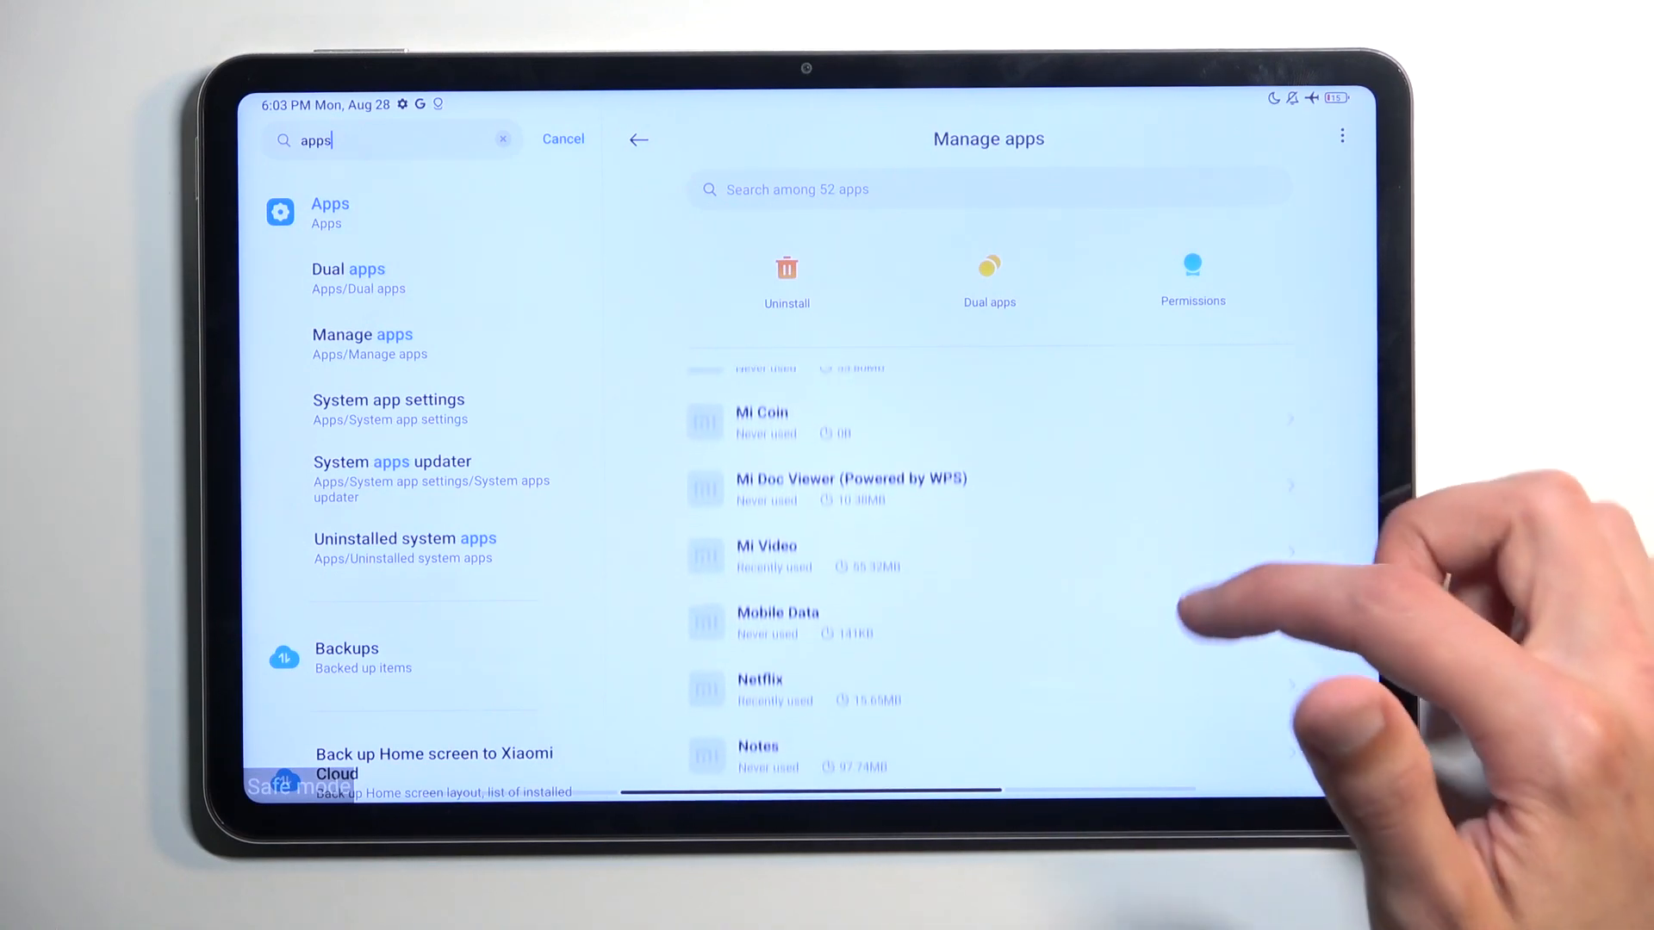
{"action": "scroll", "scroll_direction": "down", "scroll_amount": 3}
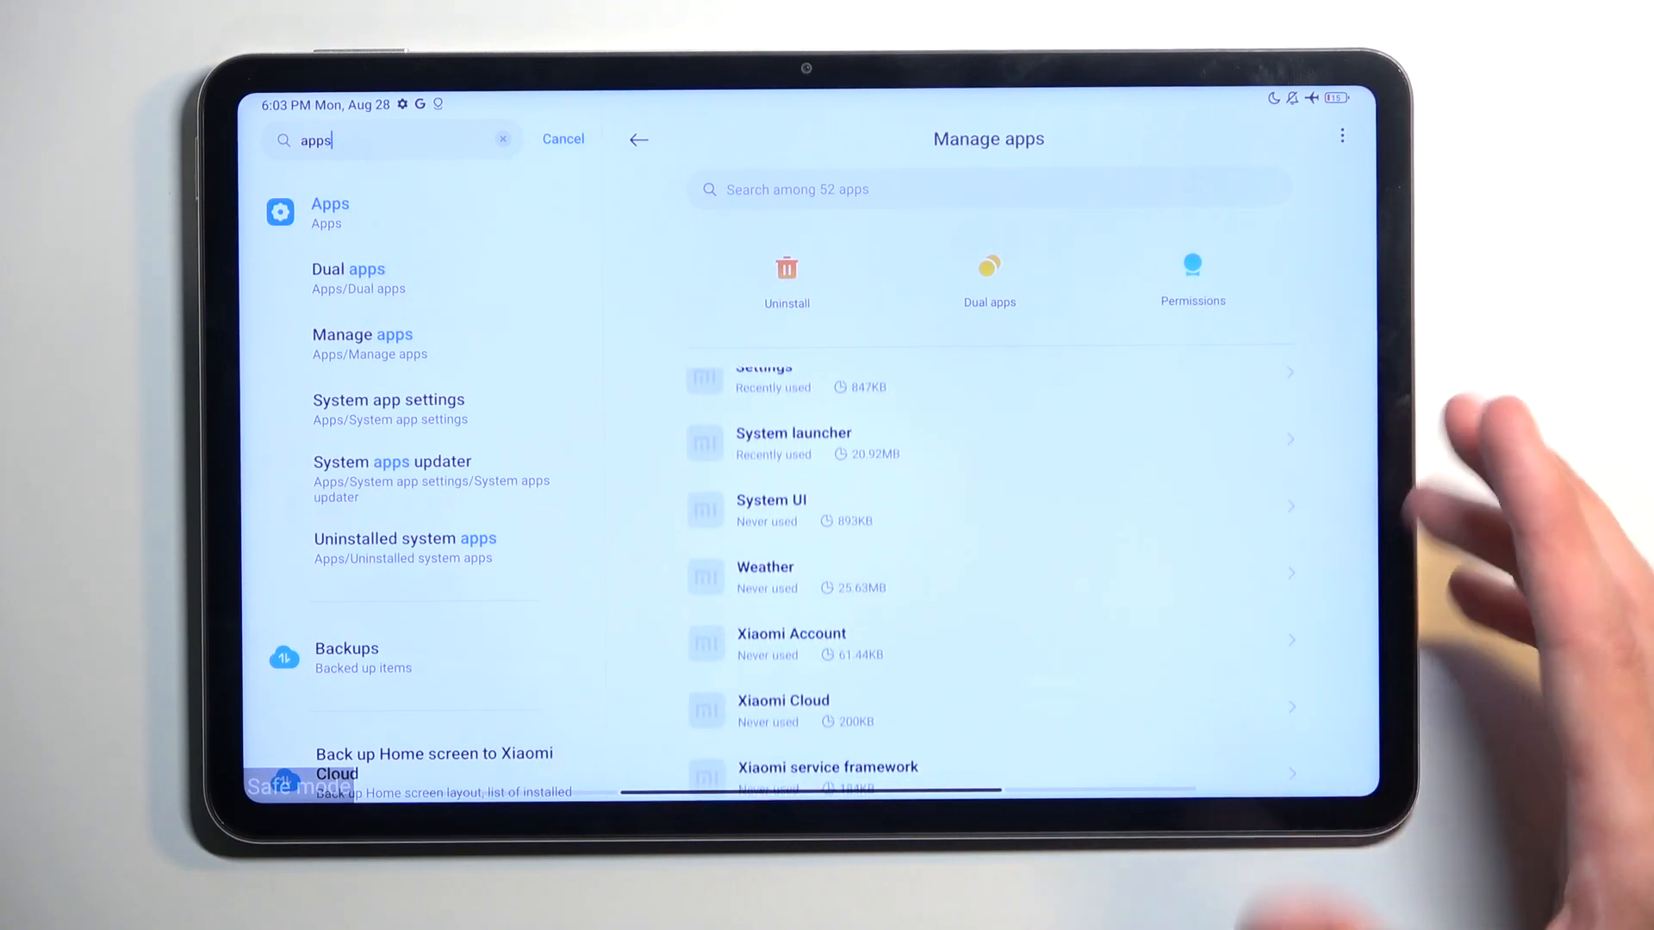